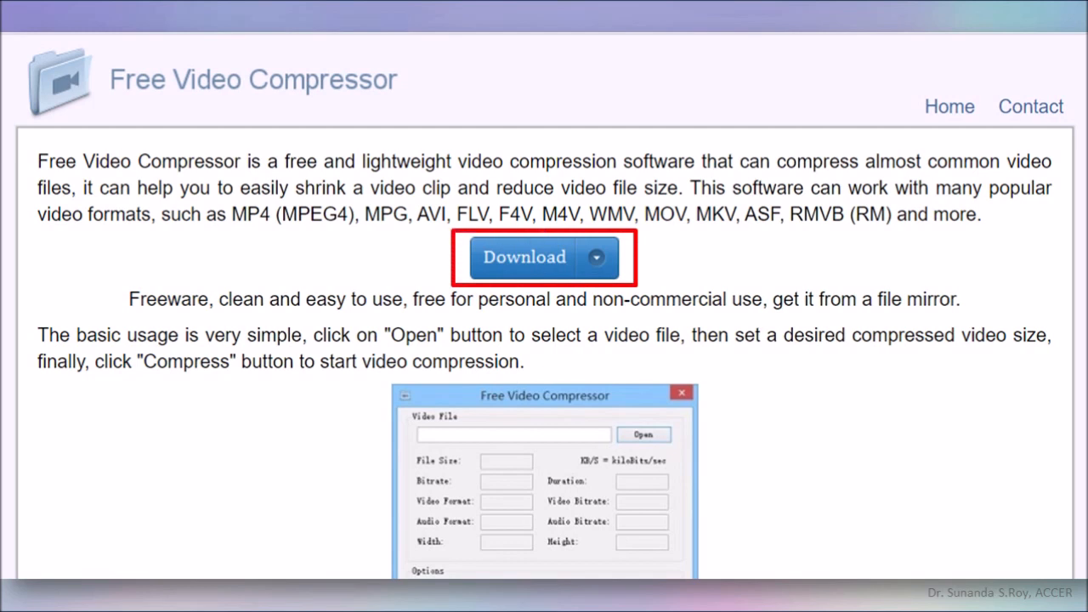
Step: Download the Free Video Compressor installer and save it to the computer
{"action": "left_click", "coordinate": [524, 257]}
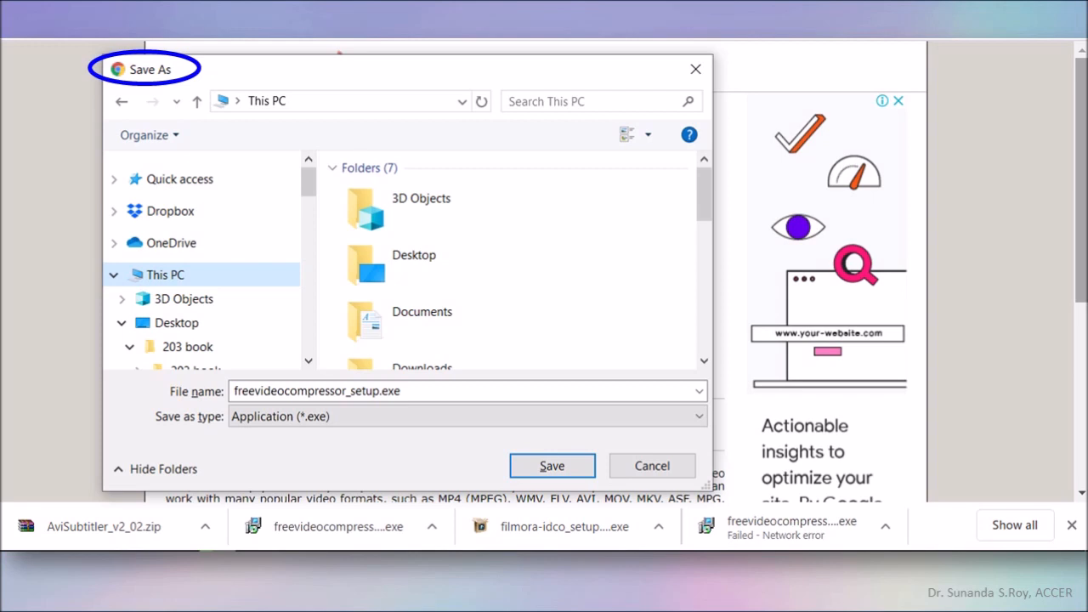
{"action": "left_click", "coordinate": [552, 466]}
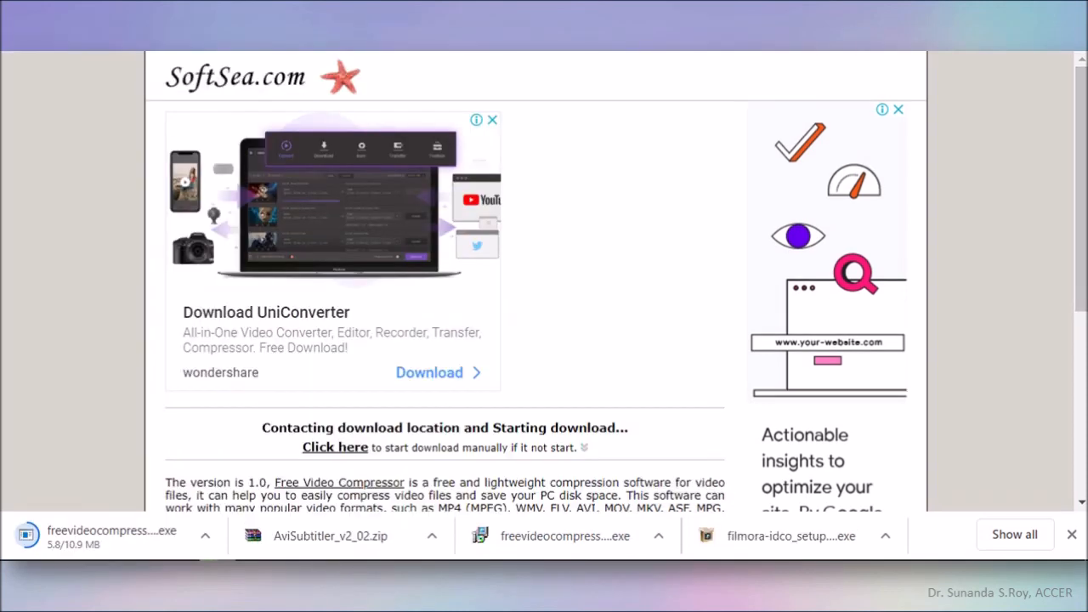
Step: Run the downloaded setup file to install and launch Free Video Compressor
{"action": "left_click", "coordinate": [111, 536]}
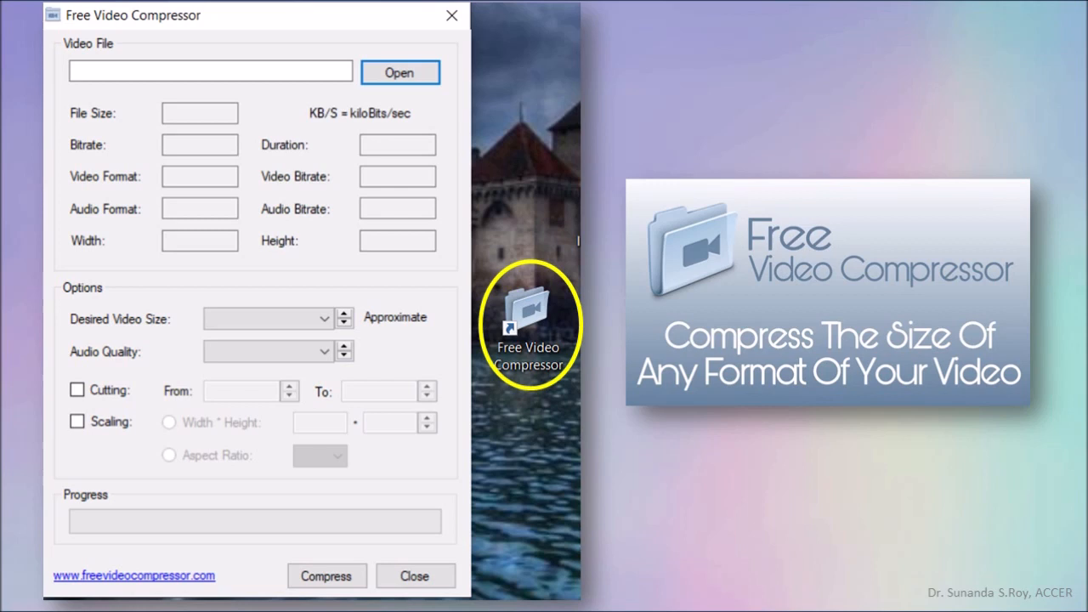
Step: Browse to the Circle Of Friends folder and pick Circle of friends.mp4
{"action": "left_click", "coordinate": [400, 72]}
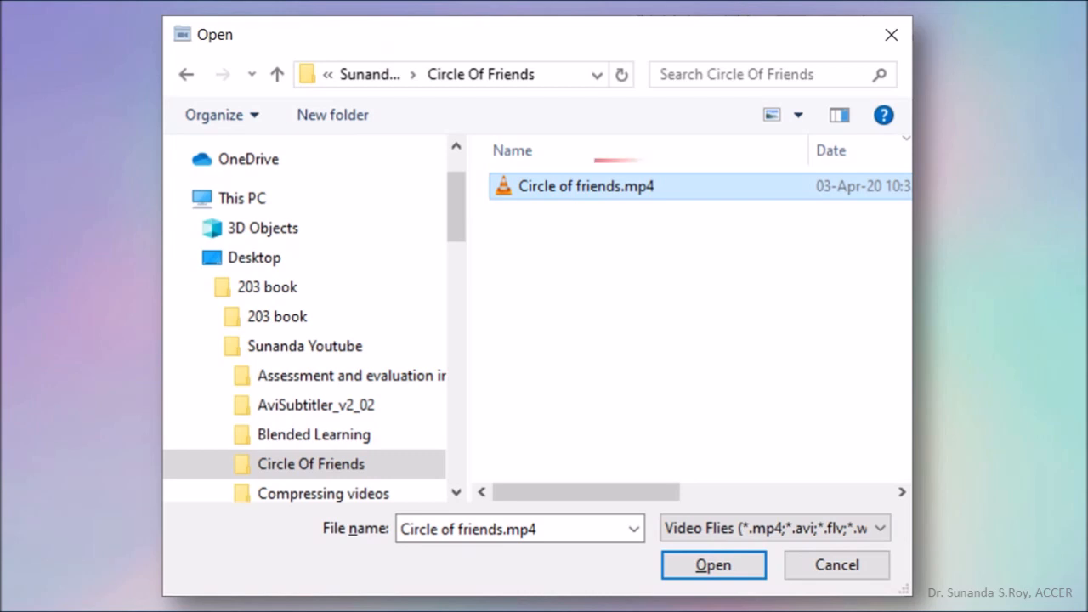
{"action": "left_click", "coordinate": [586, 187]}
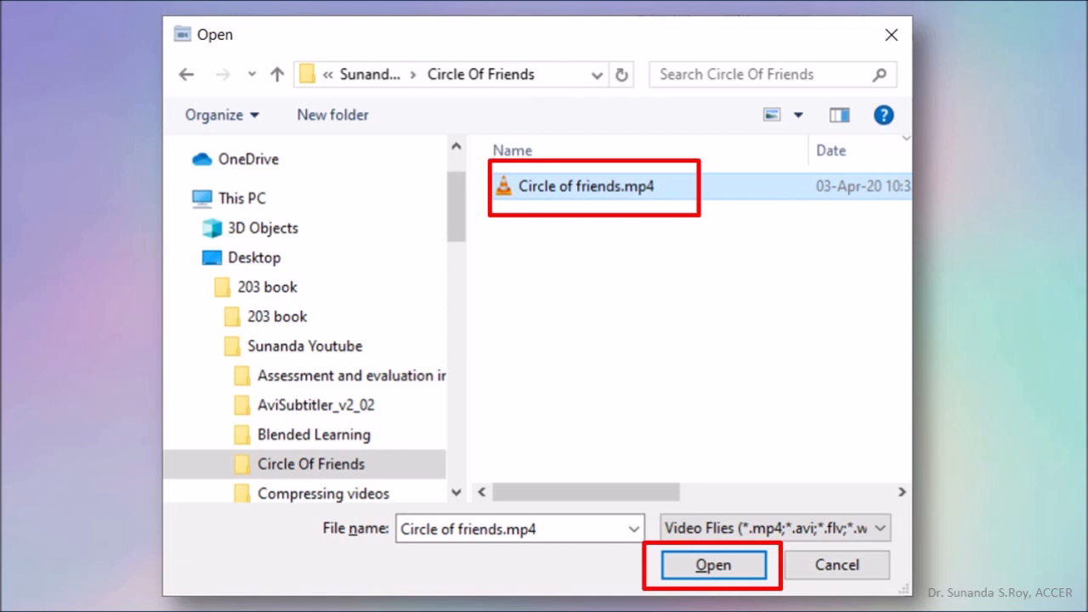
Step: Load Circle of friends.mp4 (93.22 MB) and bring up the output size choices
{"action": "left_click", "coordinate": [712, 565]}
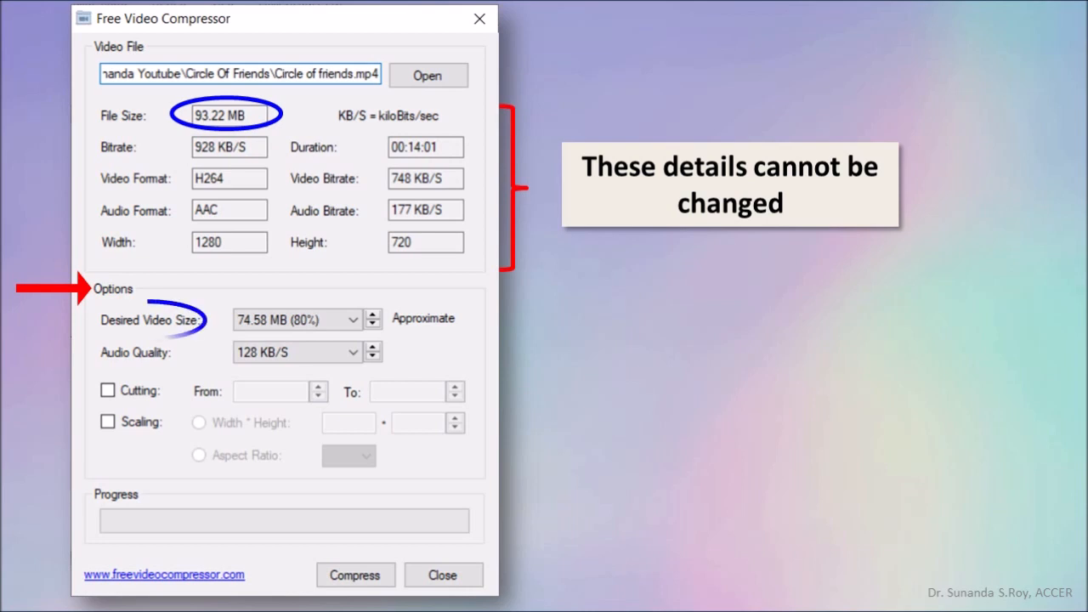
{"action": "left_click", "coordinate": [352, 320]}
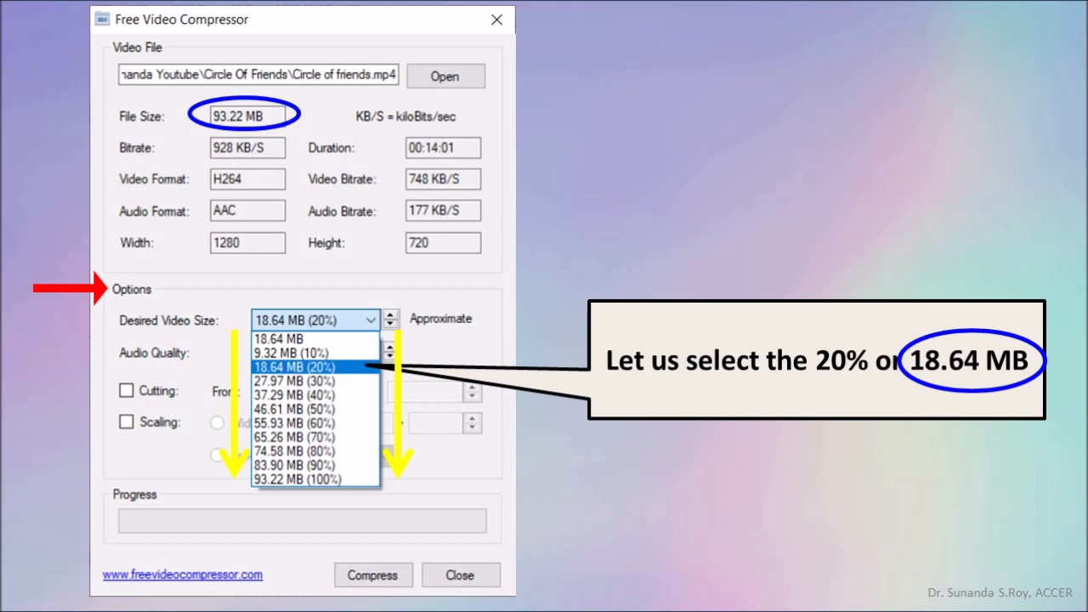
Step: Choose 18.64 MB (20%) as the desired video size
{"action": "left_click", "coordinate": [373, 575]}
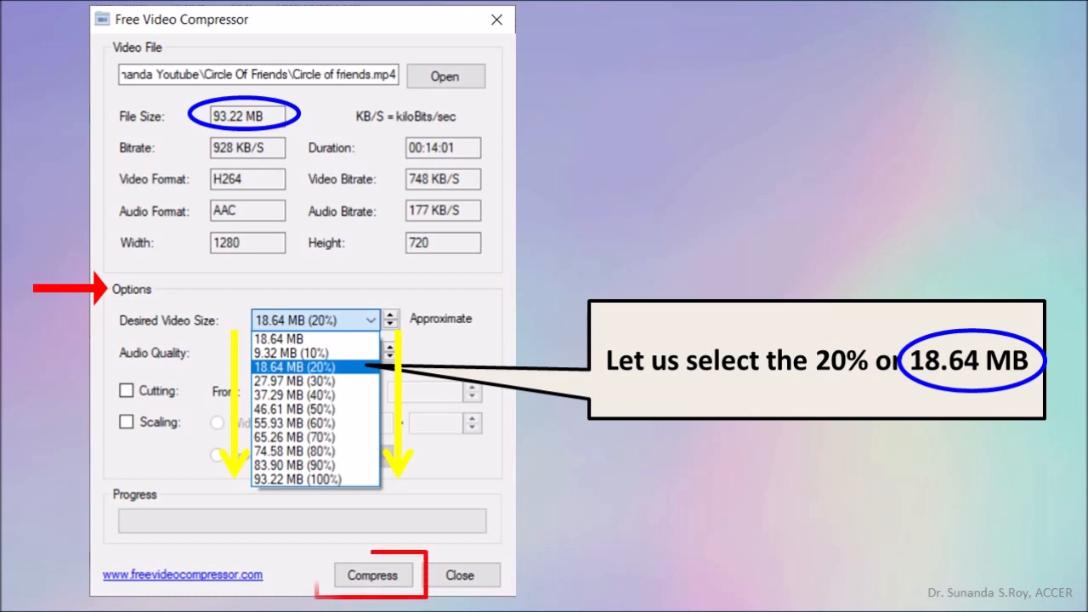
Step: Start compressing and save the output under the suggested name Circle of friends.compressed.mp4
{"action": "left_click", "coordinate": [371, 575]}
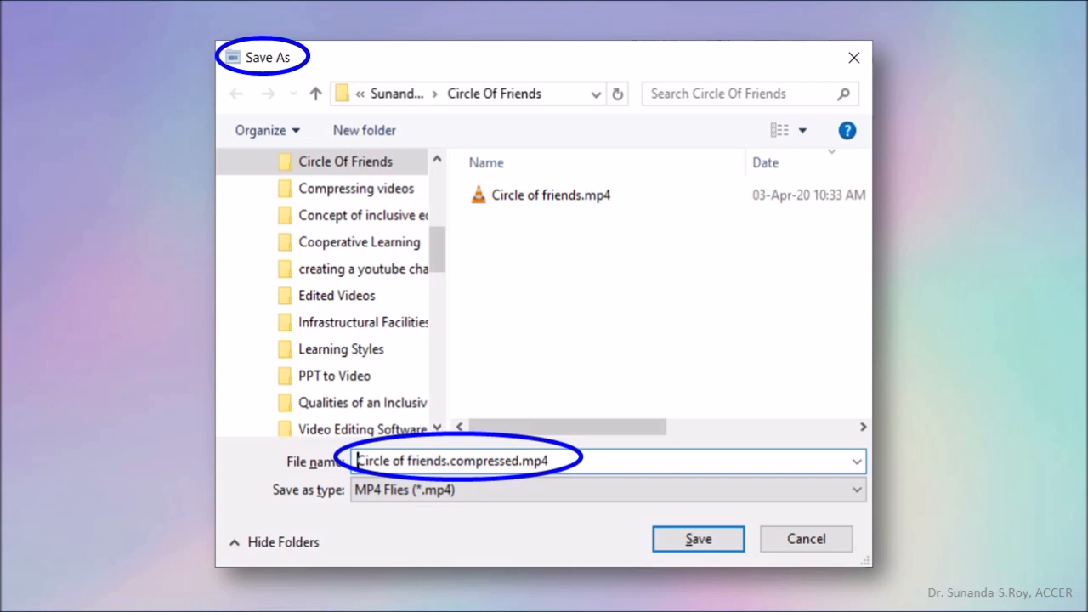
{"action": "left_click", "coordinate": [698, 538]}
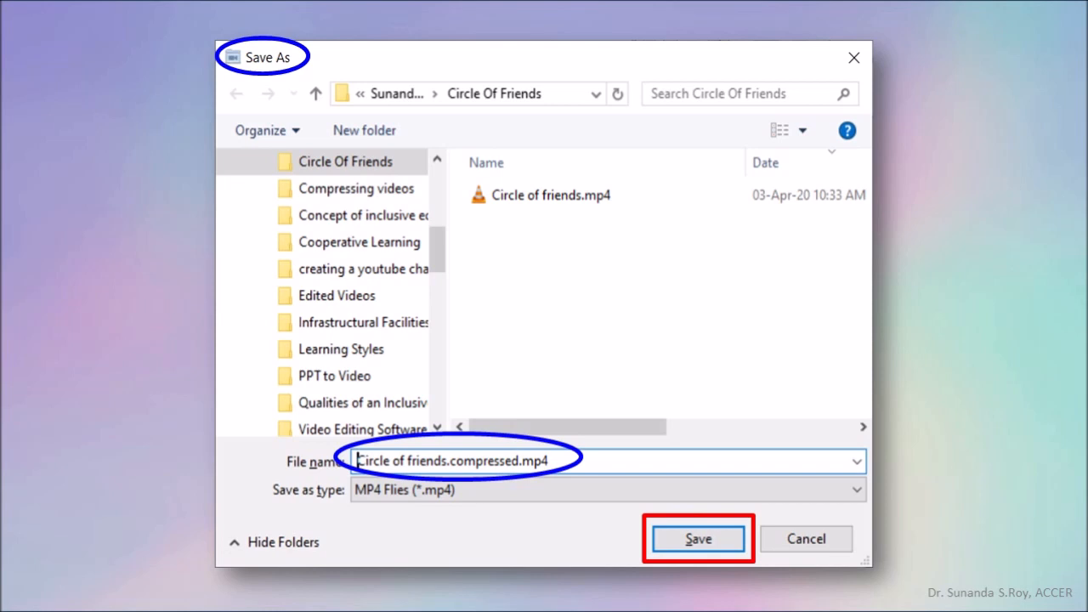
{"action": "left_click", "coordinate": [697, 538]}
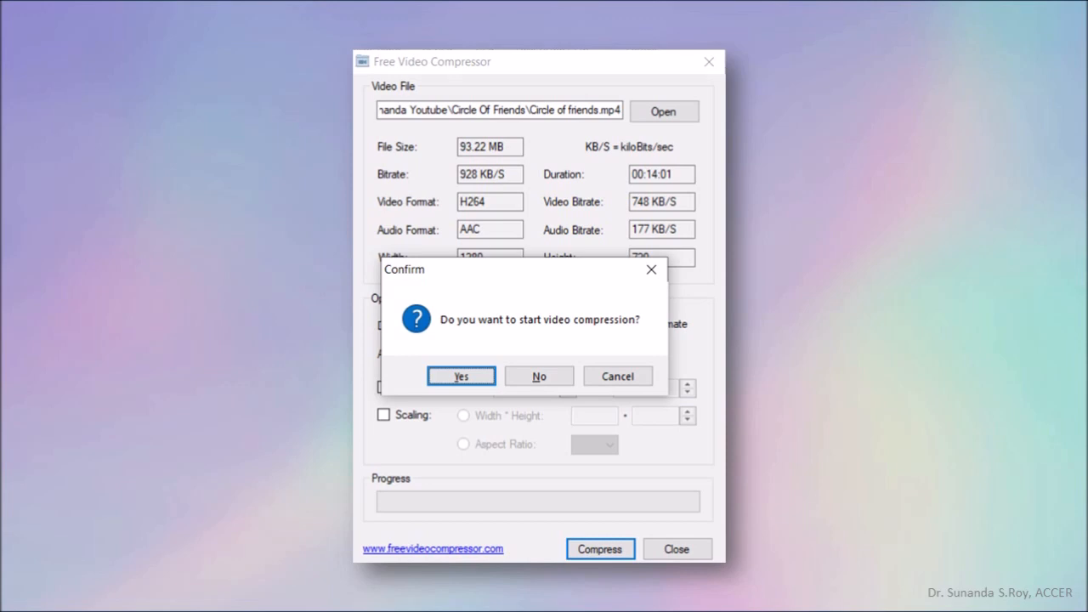
Step: Confirm starting compression and let it finish, producing a 19.24 MB file
{"action": "left_click", "coordinate": [460, 376]}
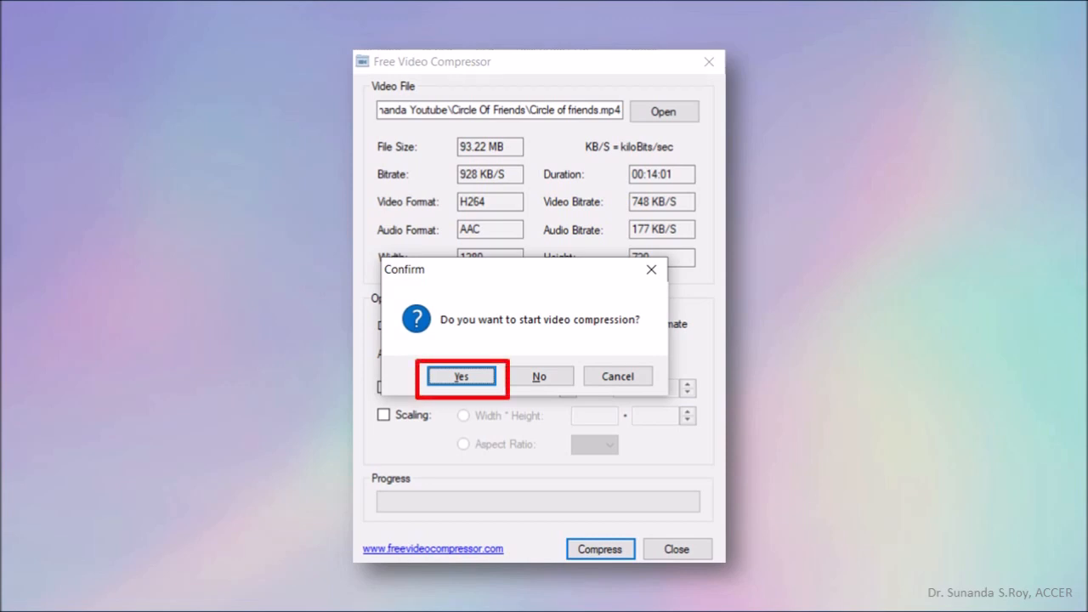
{"action": "left_click", "coordinate": [461, 376]}
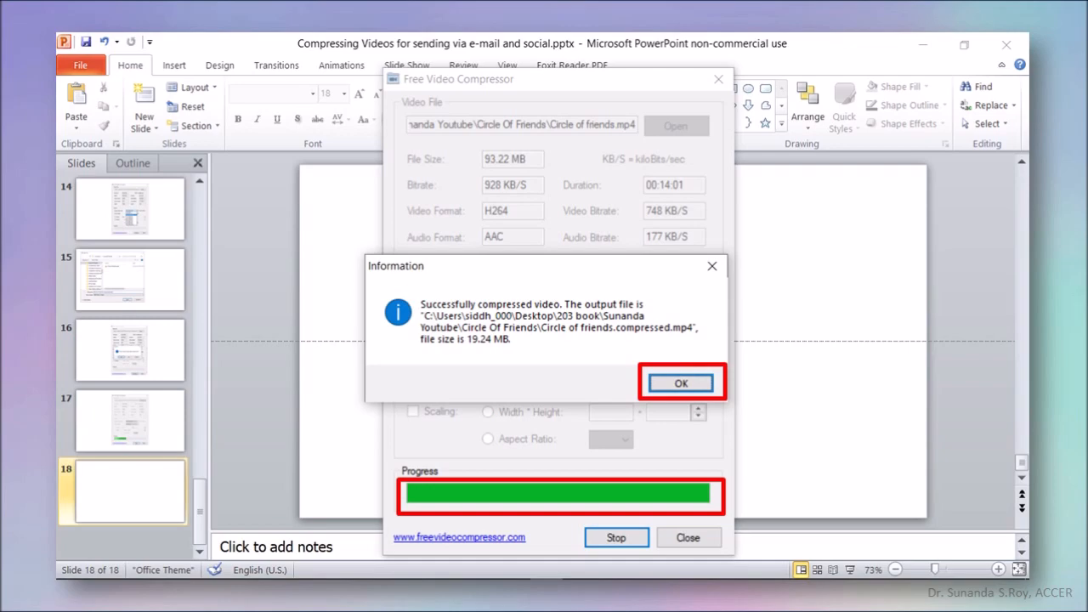
{"action": "left_click", "coordinate": [680, 382]}
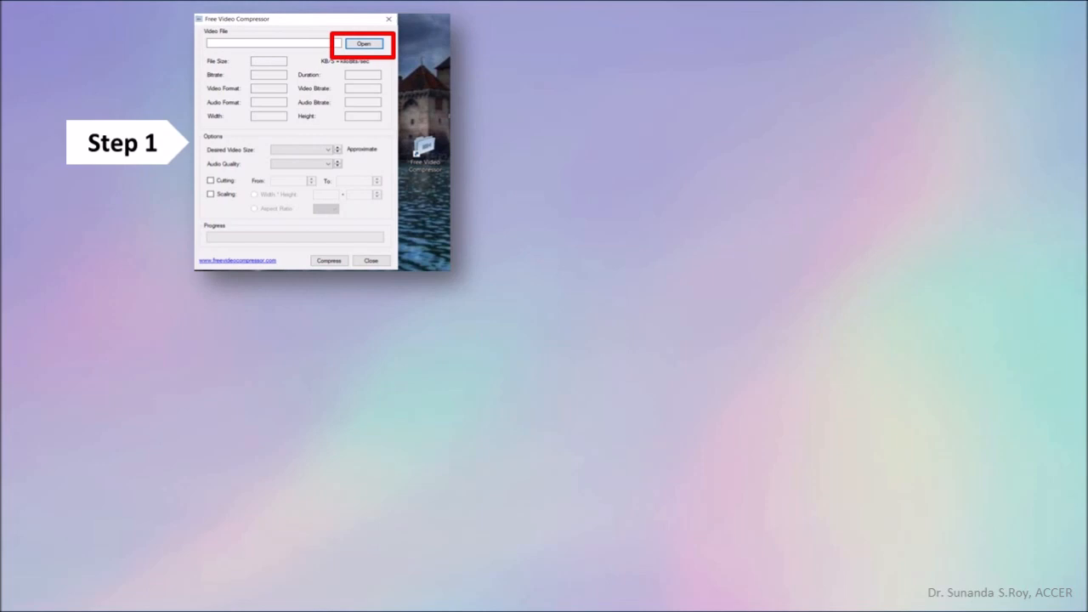
Step: Reopen Circle of friends.mp4 in Free Video Compressor for the recap
{"action": "left_click", "coordinate": [363, 44]}
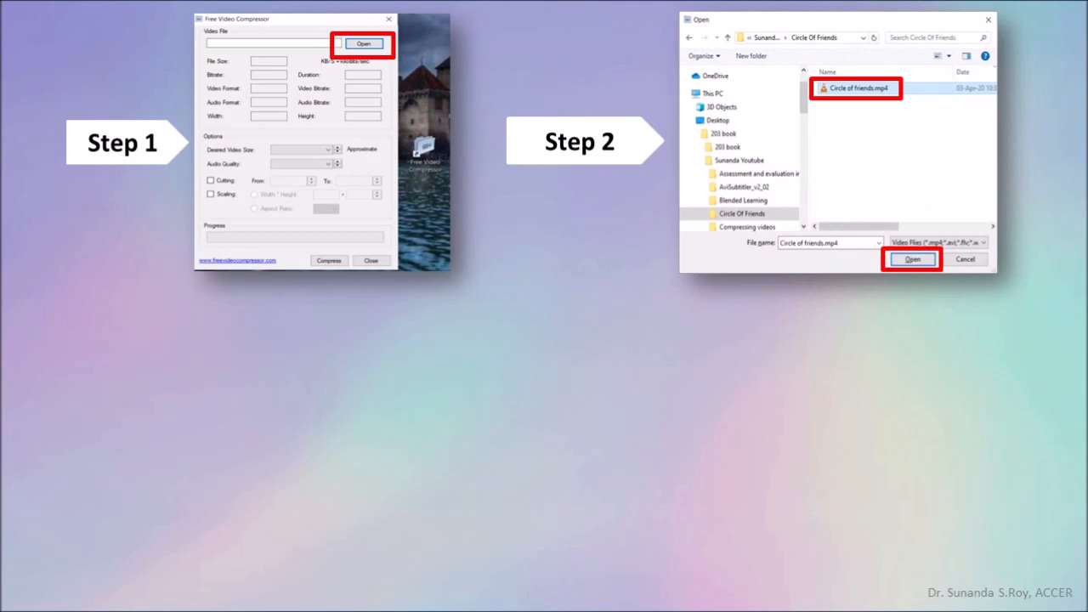
{"action": "left_click", "coordinate": [912, 260]}
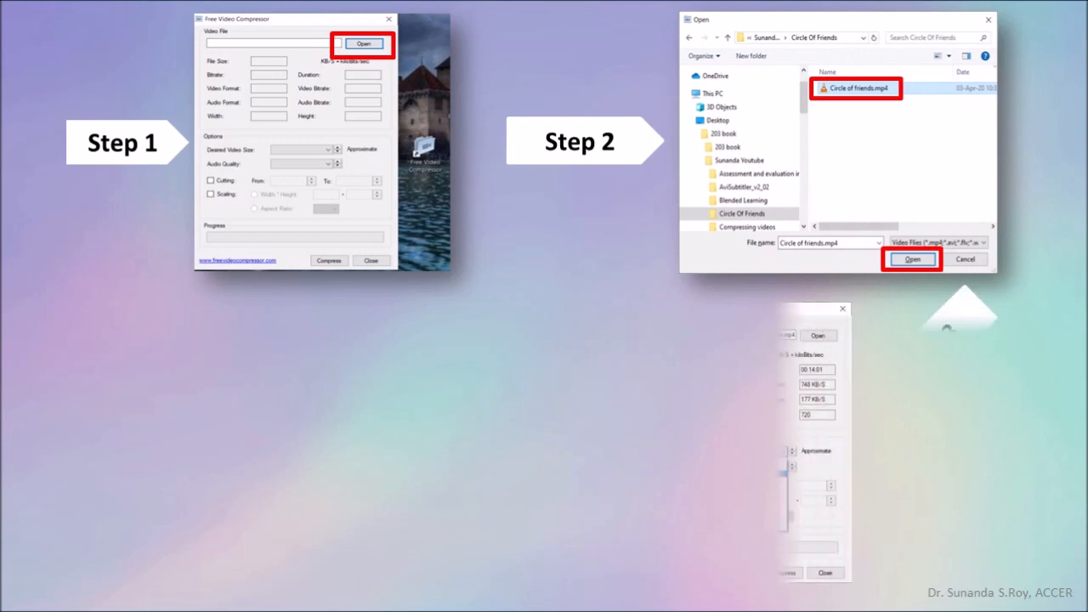
{"action": "left_click", "coordinate": [790, 451]}
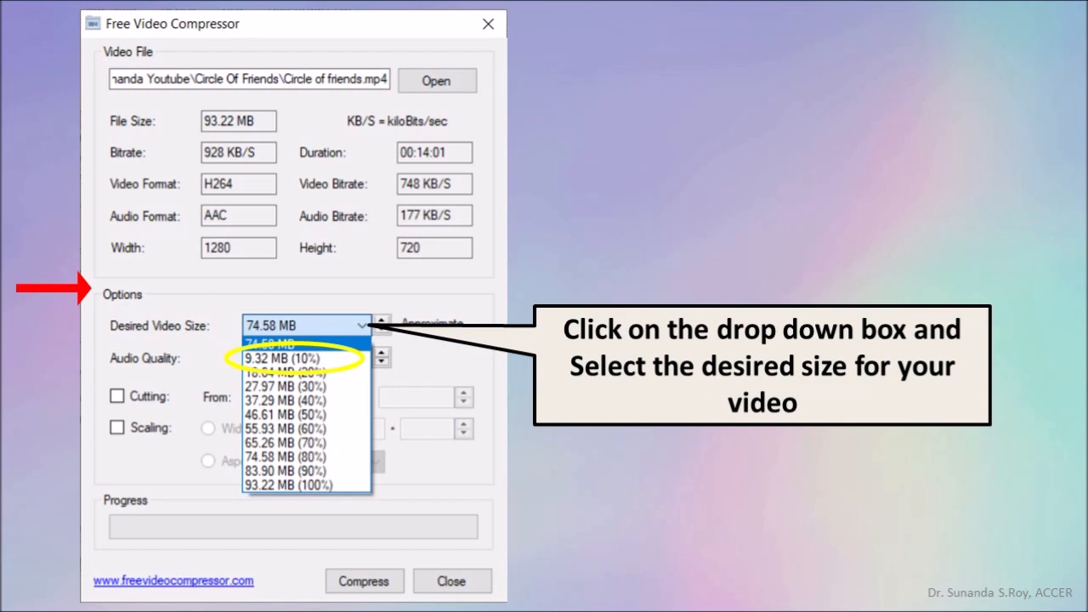
Step: Select 9.32 MB (10%) and try compressing, triggering the too-small warning
{"action": "left_click", "coordinate": [283, 358]}
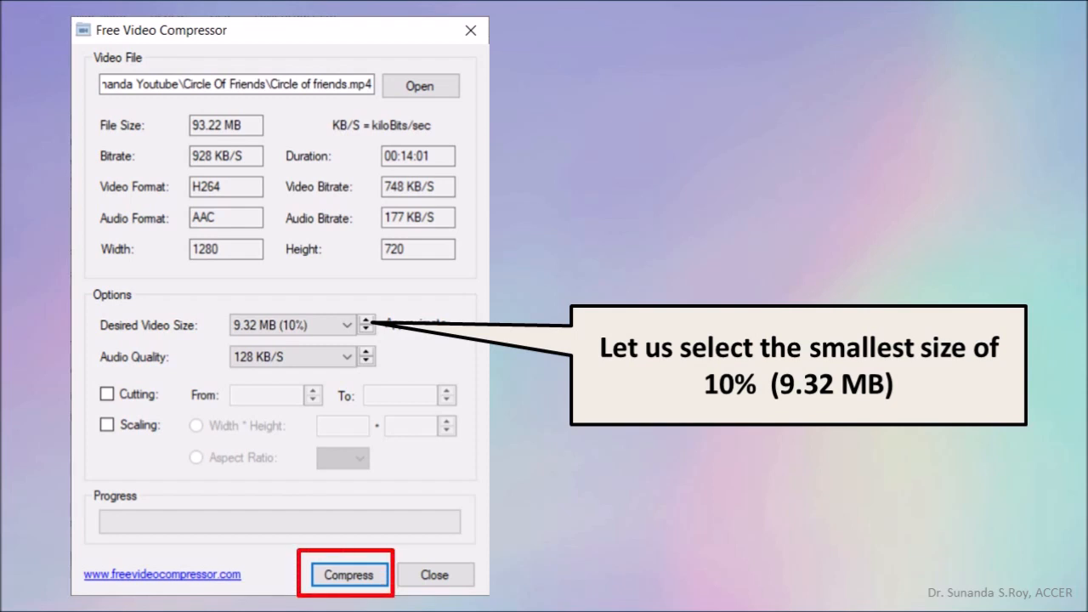
{"action": "left_click", "coordinate": [347, 574]}
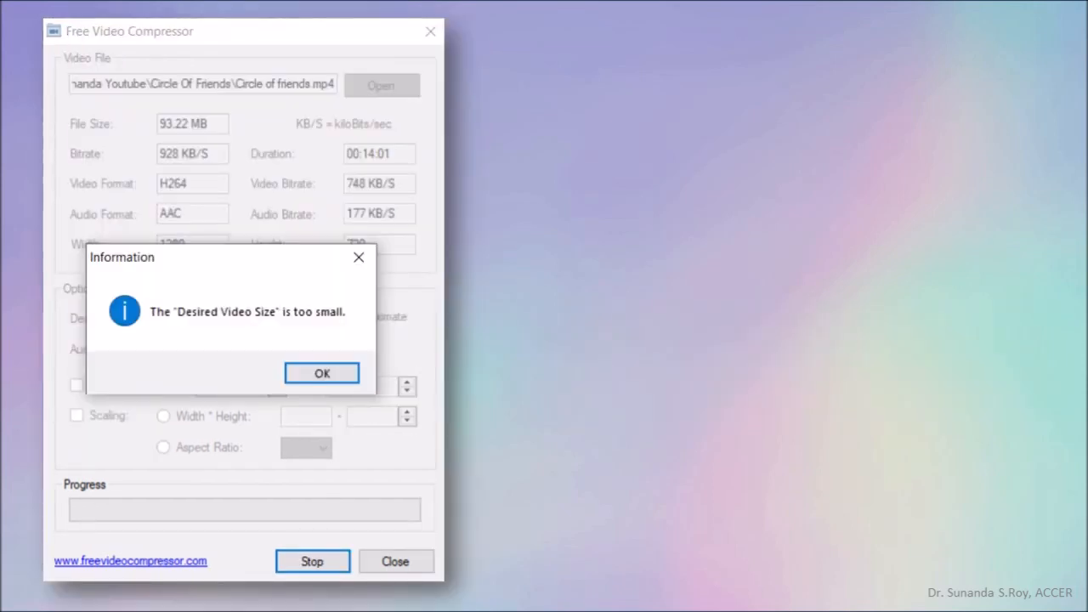